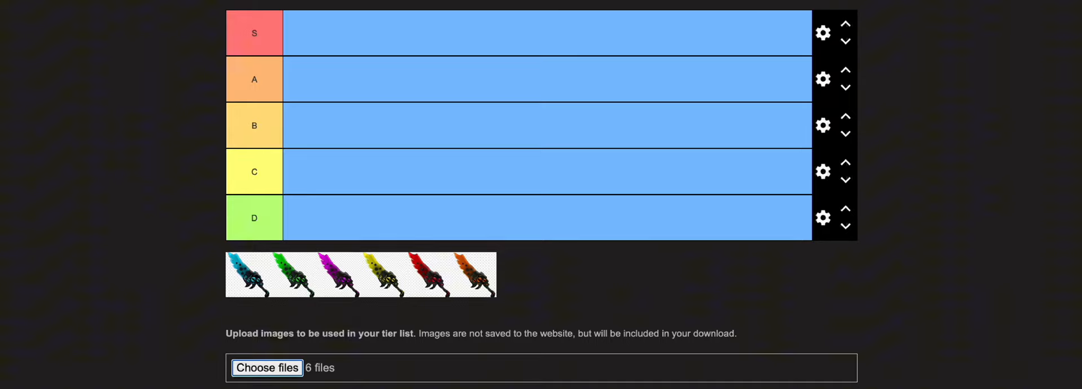
{"action": "mouse_move", "coordinate": [270, 333]}
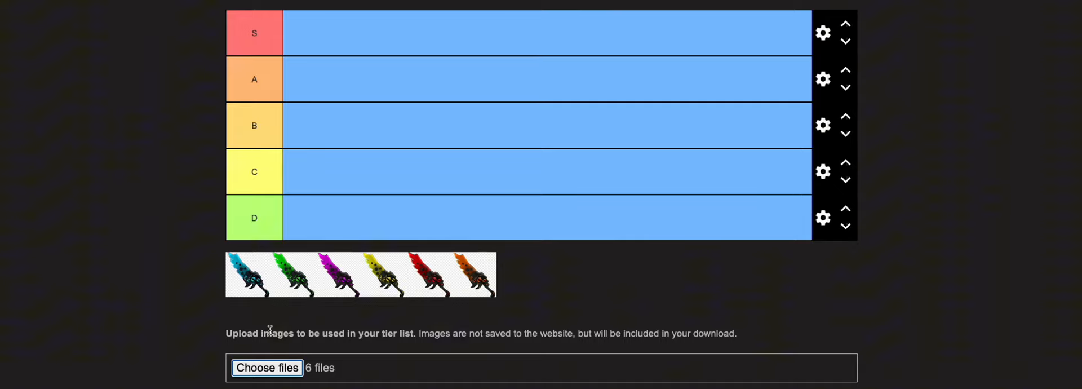
{"action": "mouse_move", "coordinate": [271, 326]}
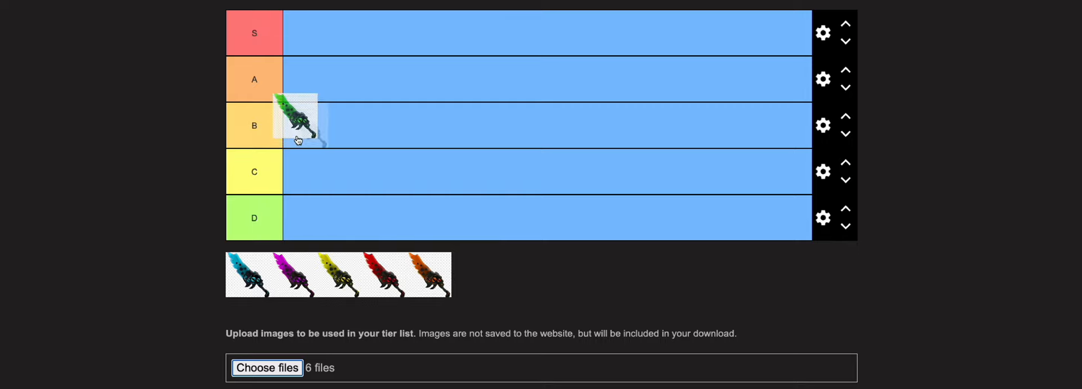
Step: Place the green sword in tier B
{"action": "left_click_drag", "start_coordinate": [297, 121], "coordinate": [305, 125]}
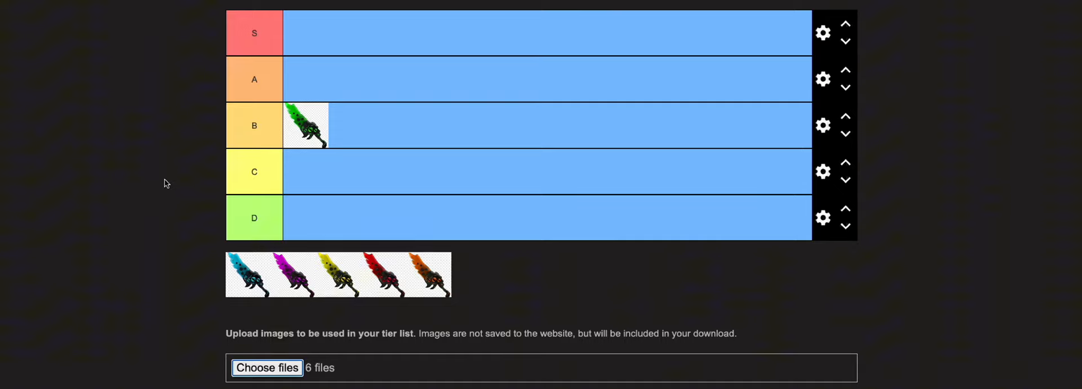
{"action": "mouse_move", "coordinate": [333, 287]}
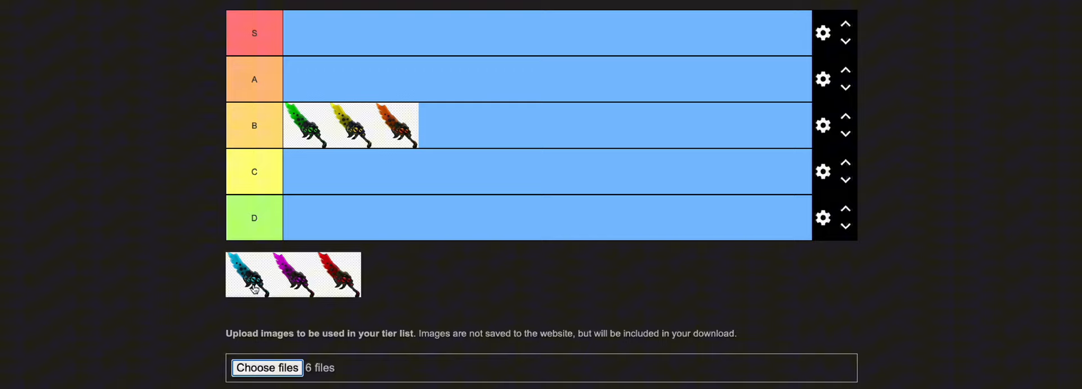
Step: Place the blue sword in tier S and the purple and red swords in tier A
{"action": "left_click_drag", "start_coordinate": [248, 274], "coordinate": [303, 33]}
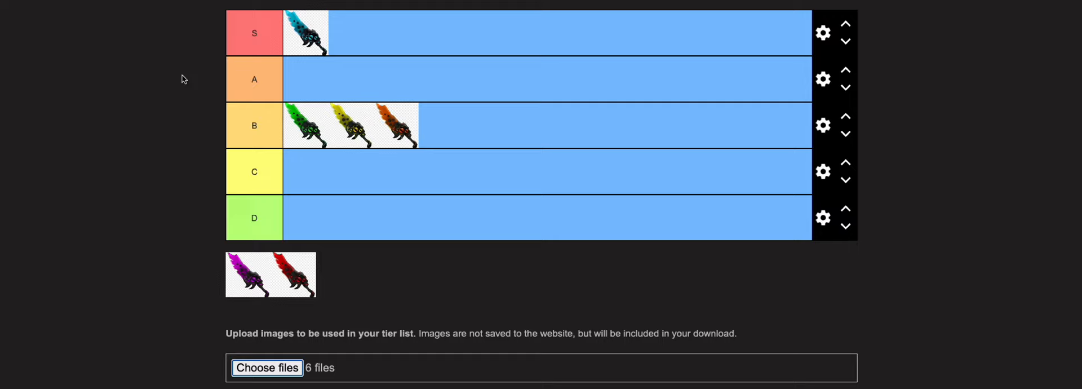
{"action": "left_click_drag", "start_coordinate": [248, 274], "coordinate": [309, 79]}
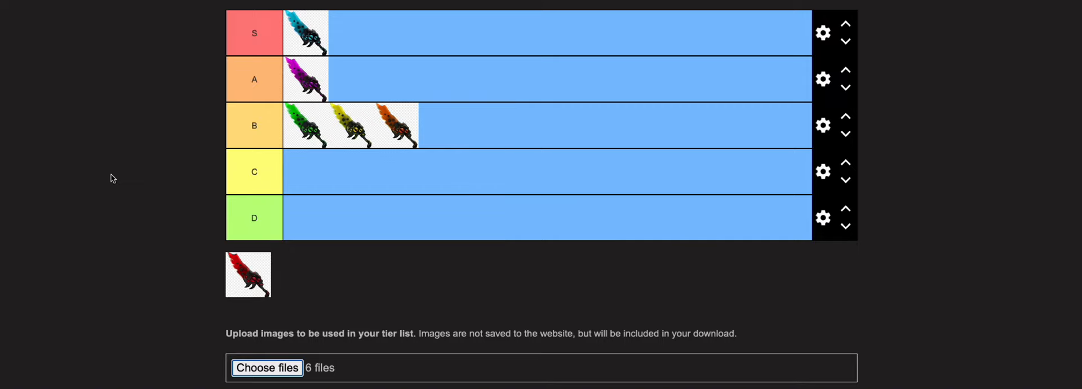
{"action": "left_click_drag", "start_coordinate": [248, 274], "coordinate": [351, 79]}
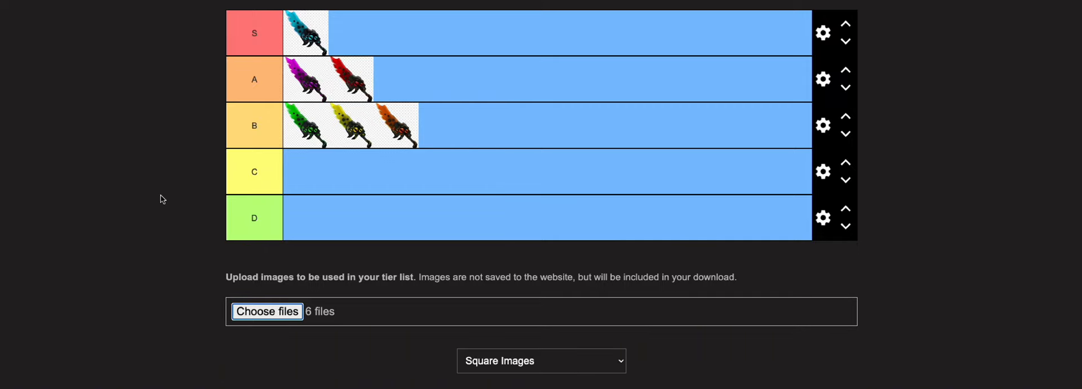
{"action": "mouse_move", "coordinate": [153, 198]}
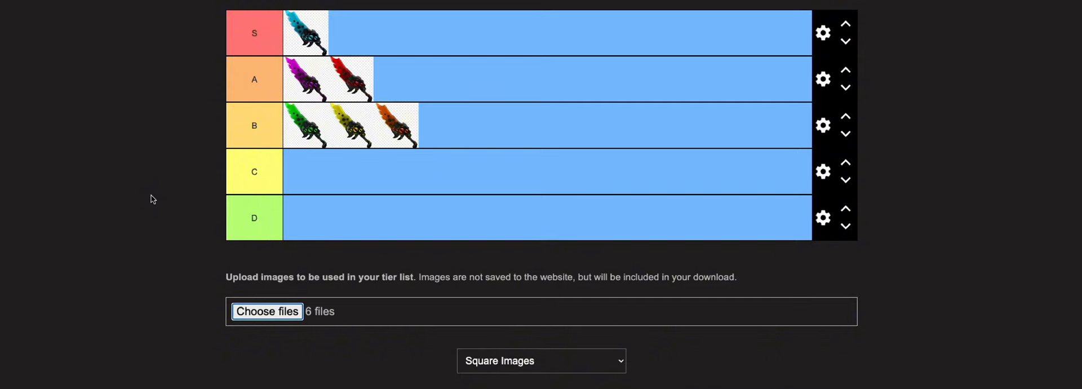